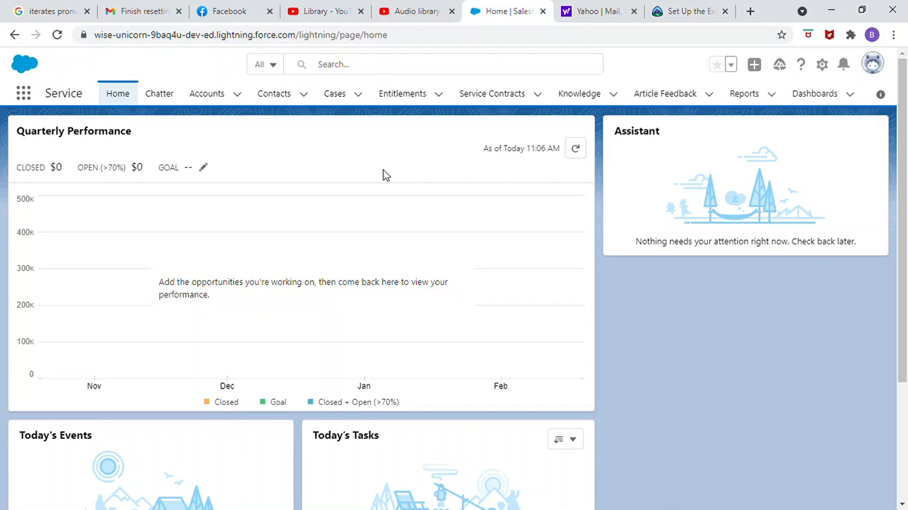
mouse_move(820, 85)
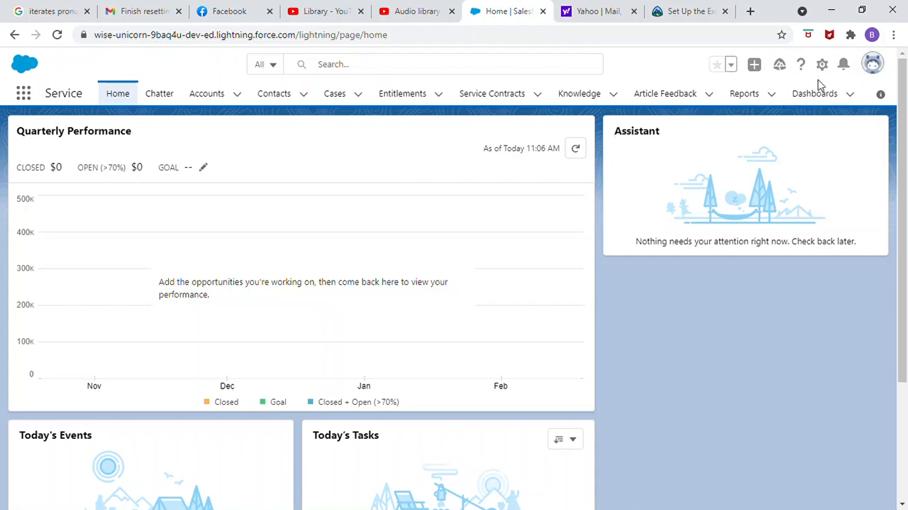
mouse_move(823, 64)
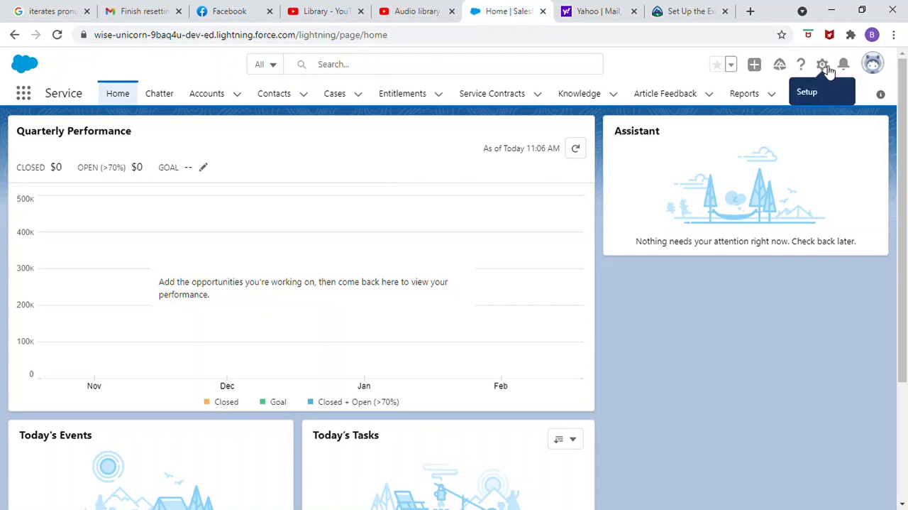
Reach Setup Home from the gear menu in the Service app header
click(822, 64)
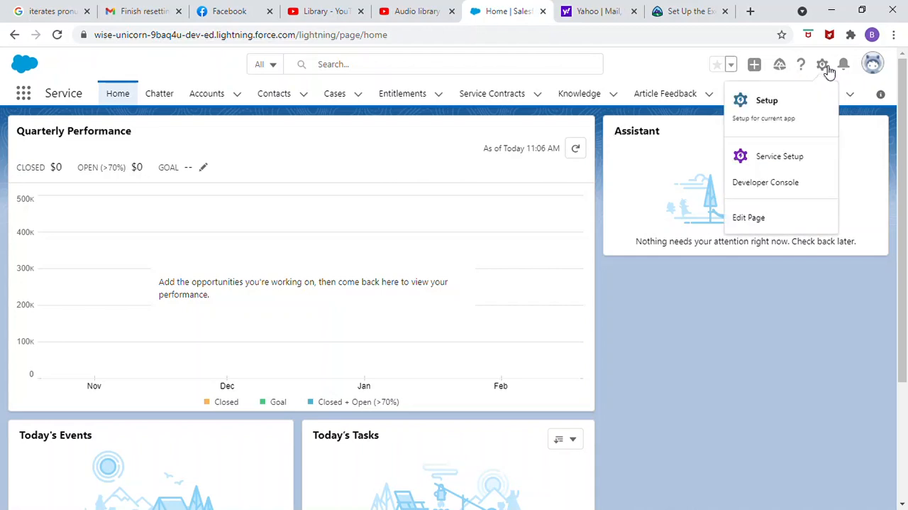
mouse_move(801, 111)
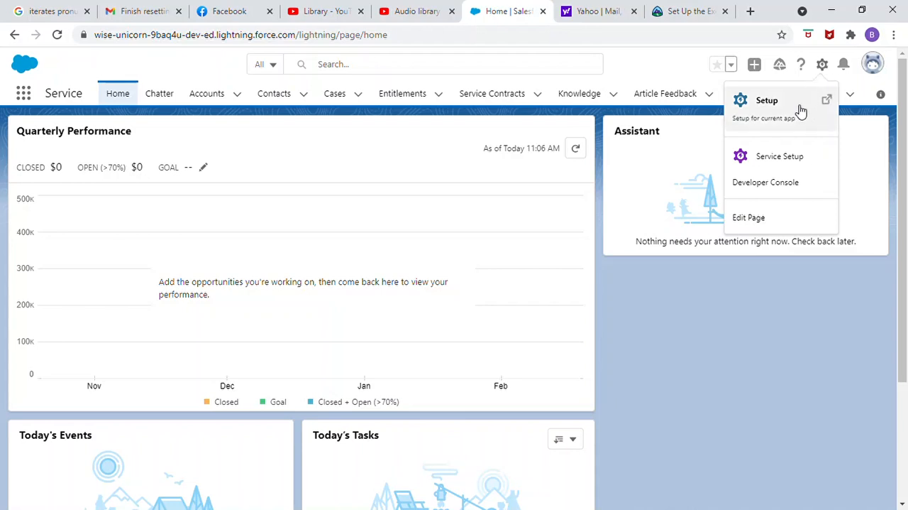
click(766, 99)
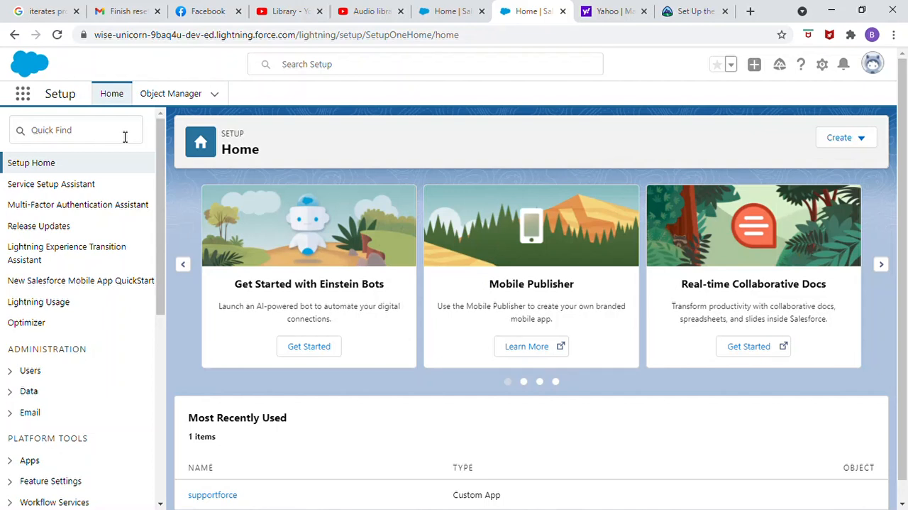
Find 'company' in Quick Find and open Company Information for Brute force solution inc
click(76, 131)
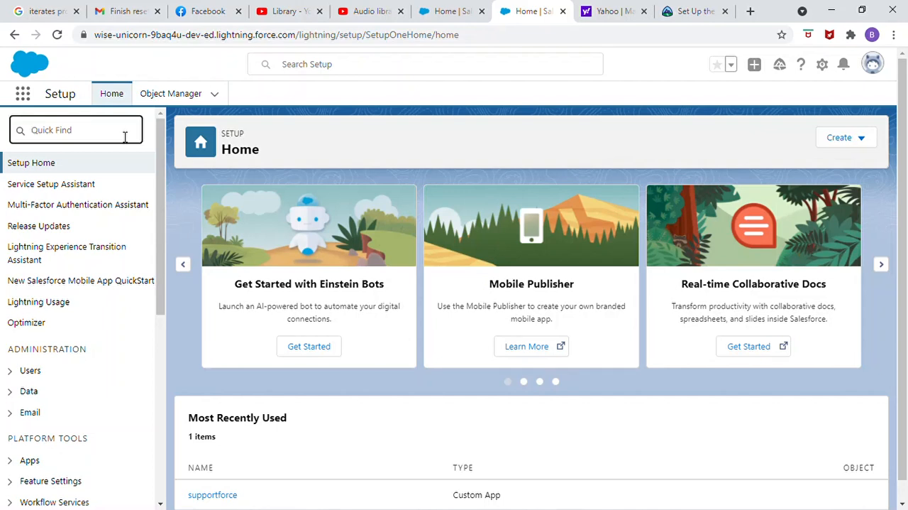
text(cd)
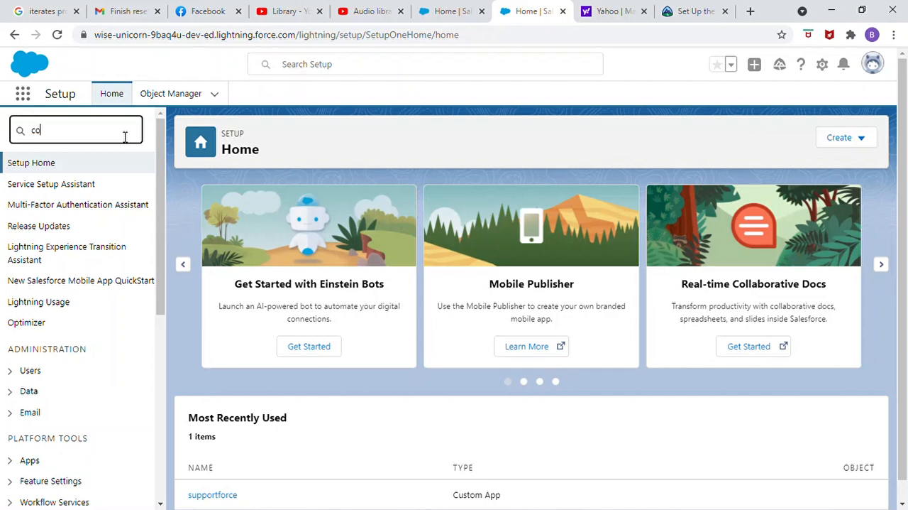
text(company)
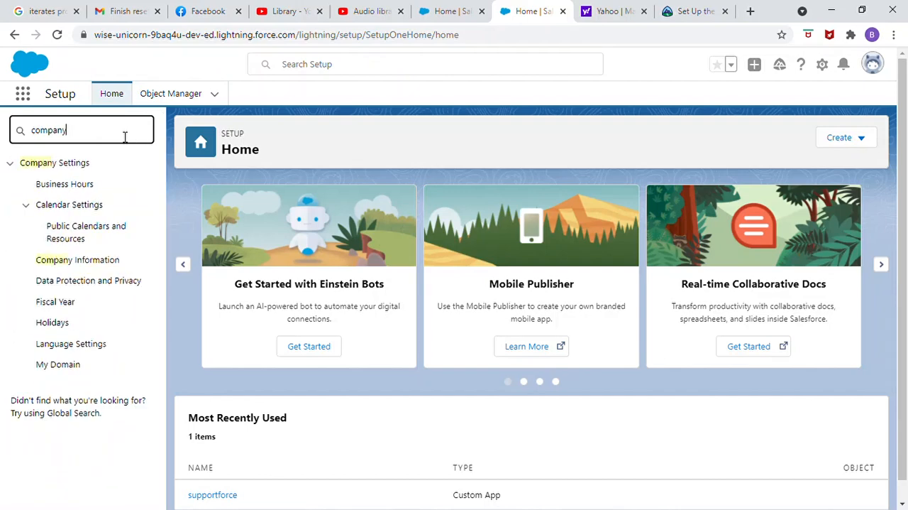
mouse_move(85, 233)
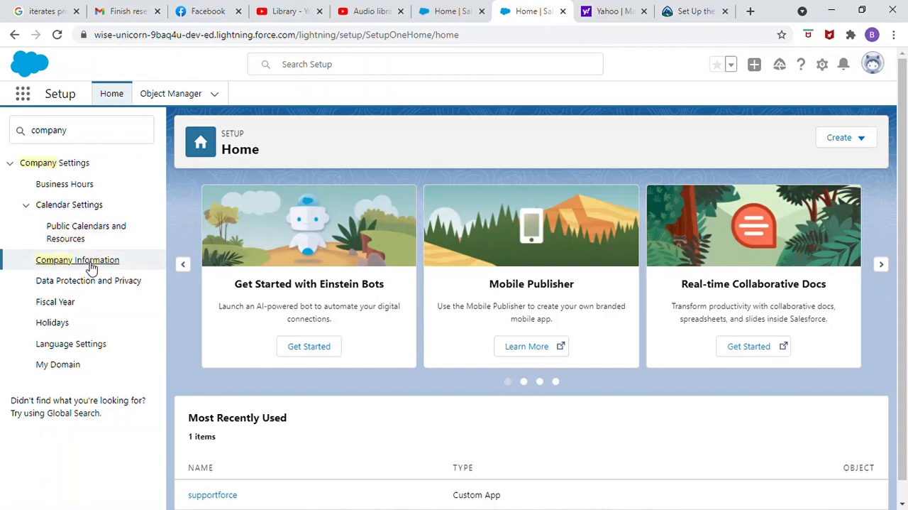
click(77, 258)
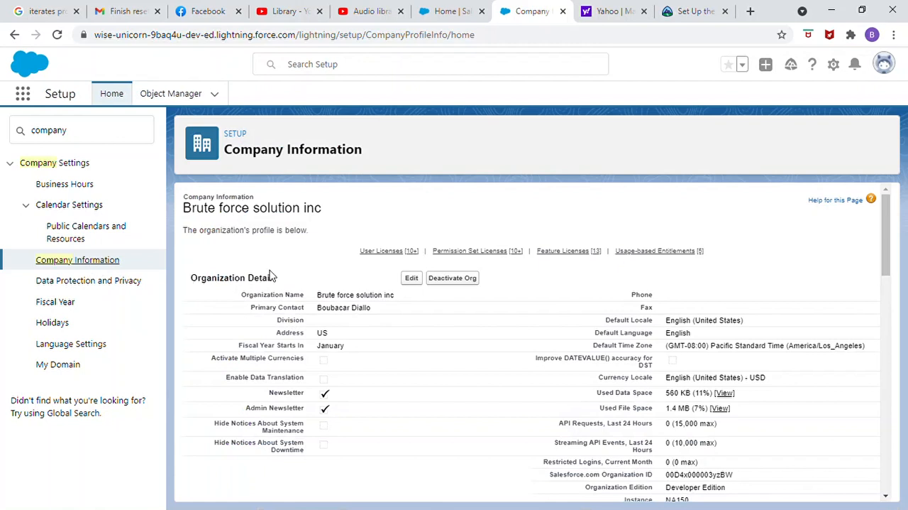
mouse_move(411, 278)
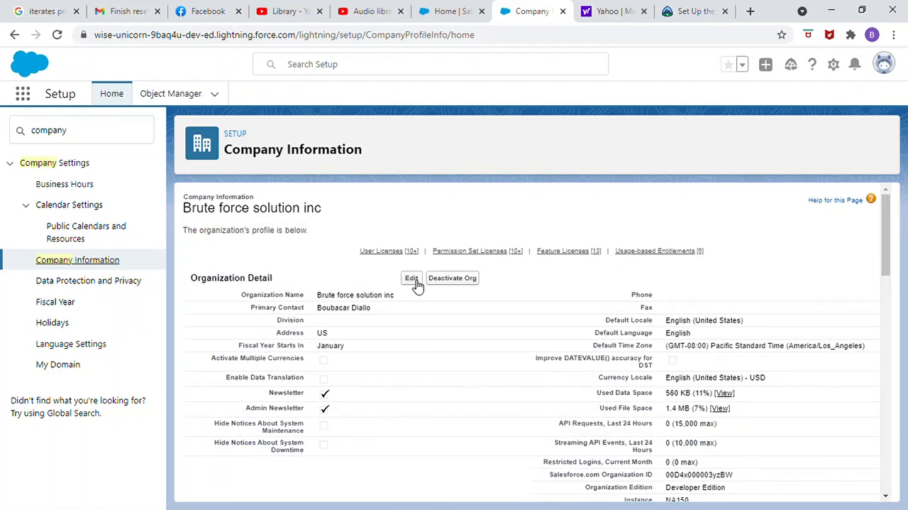
Edit the organization profile and scroll down to the Currency Settings section
click(411, 278)
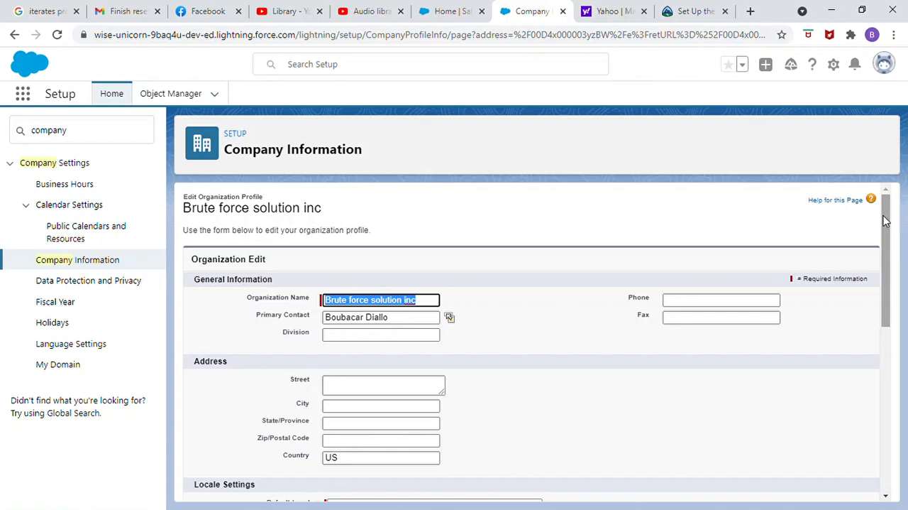
scroll(down, 3)
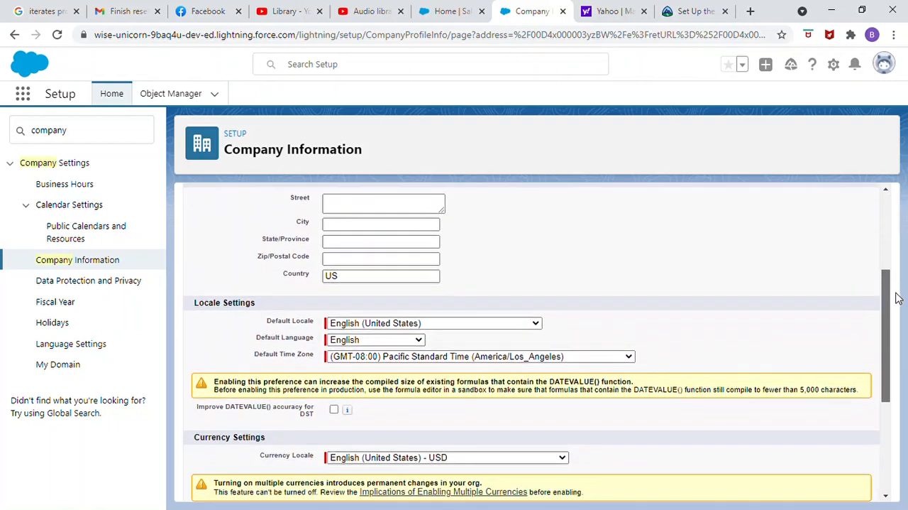
scroll(down, 3)
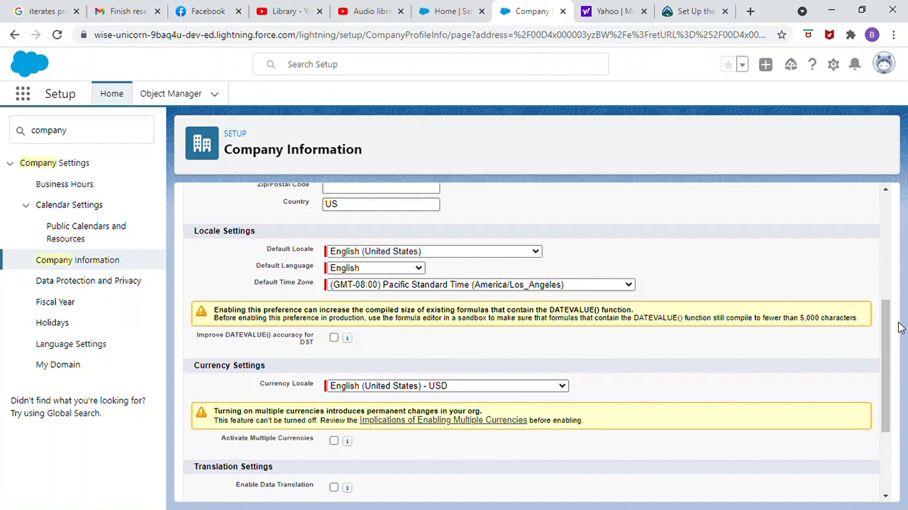
mouse_move(900, 349)
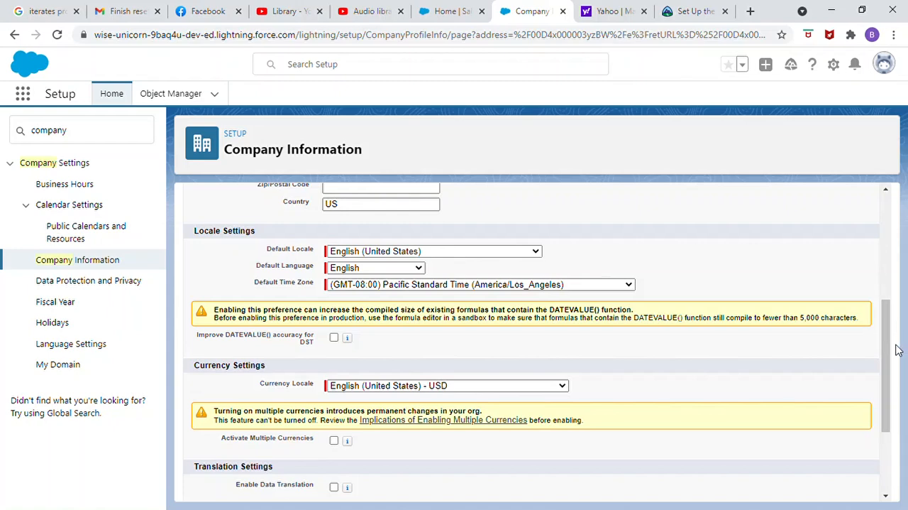
scroll(down, 3)
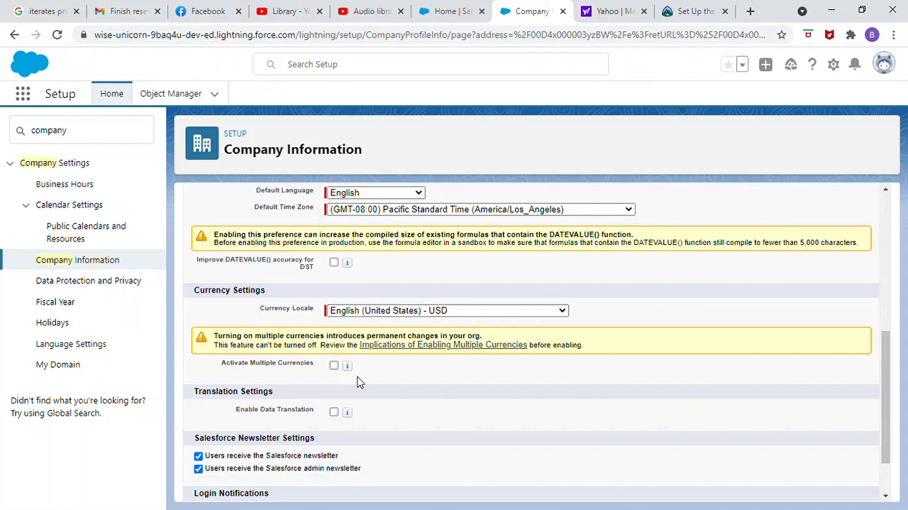
mouse_move(357, 380)
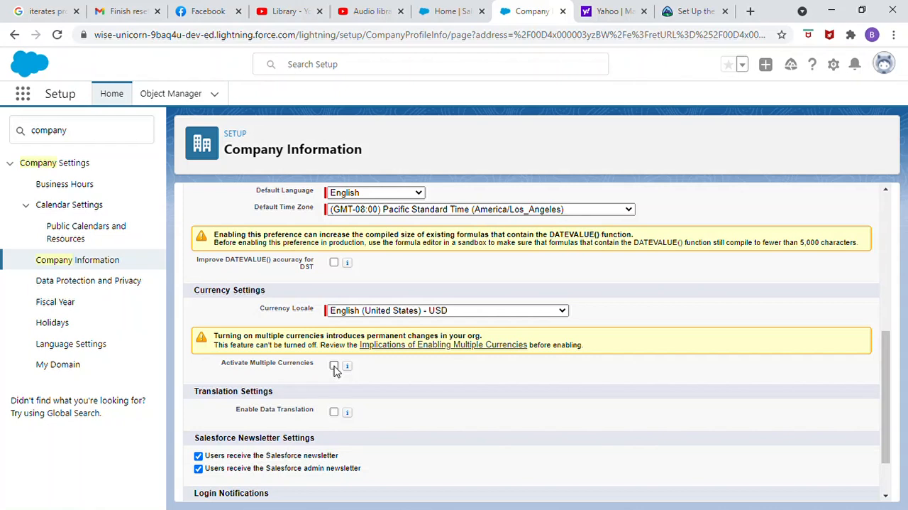
Enable Activate Multiple Currencies and save the organization profile
click(333, 365)
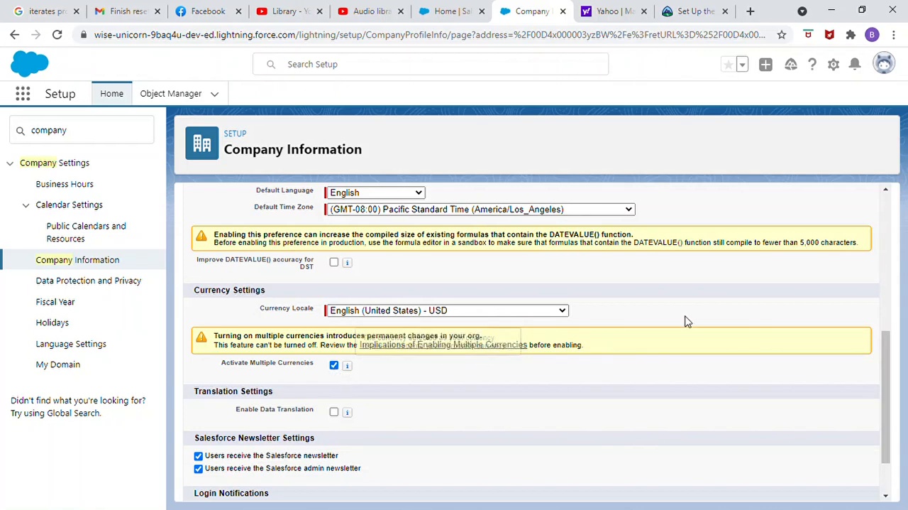
scroll(down, 3)
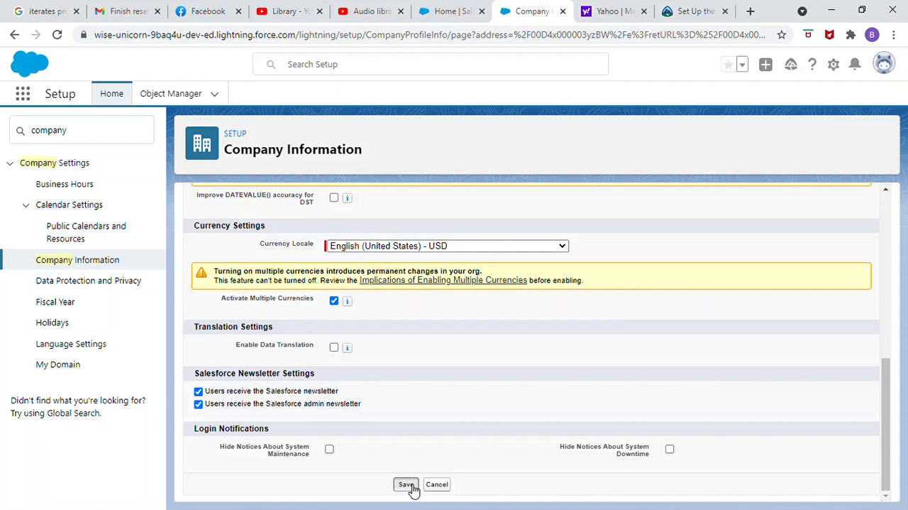
click(406, 482)
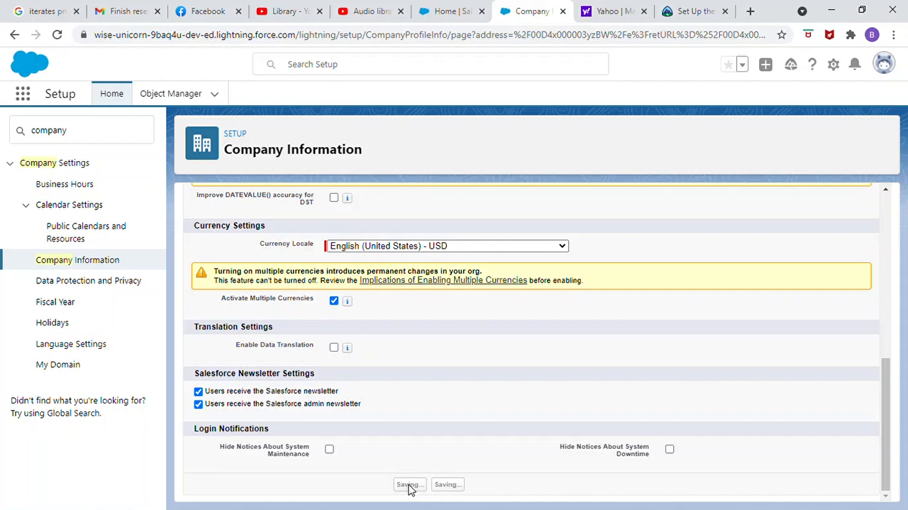
click(409, 484)
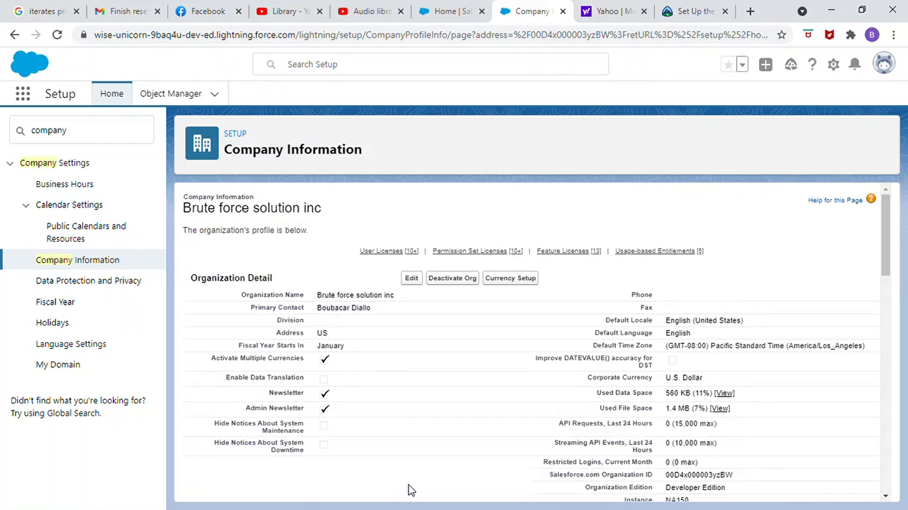
mouse_move(414, 486)
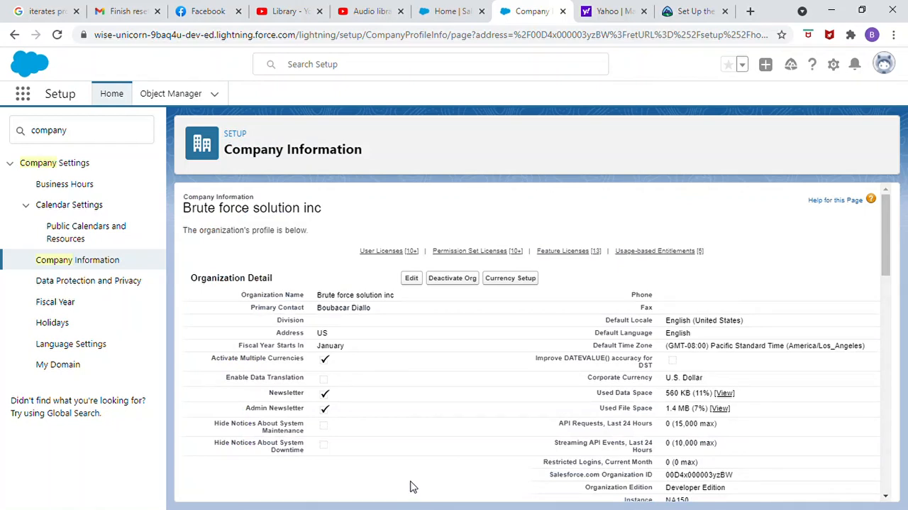
mouse_move(511, 278)
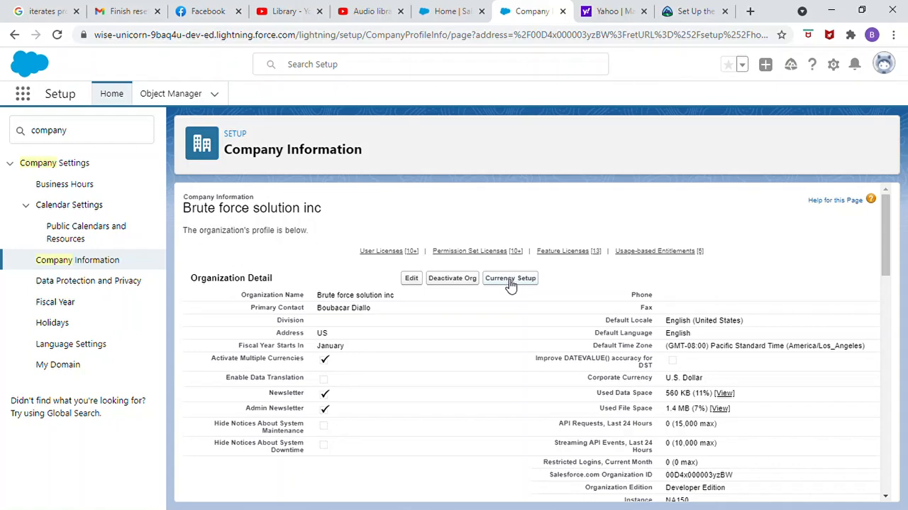
Go to Currency Setup and start a New Currency under Active Currencies
click(511, 278)
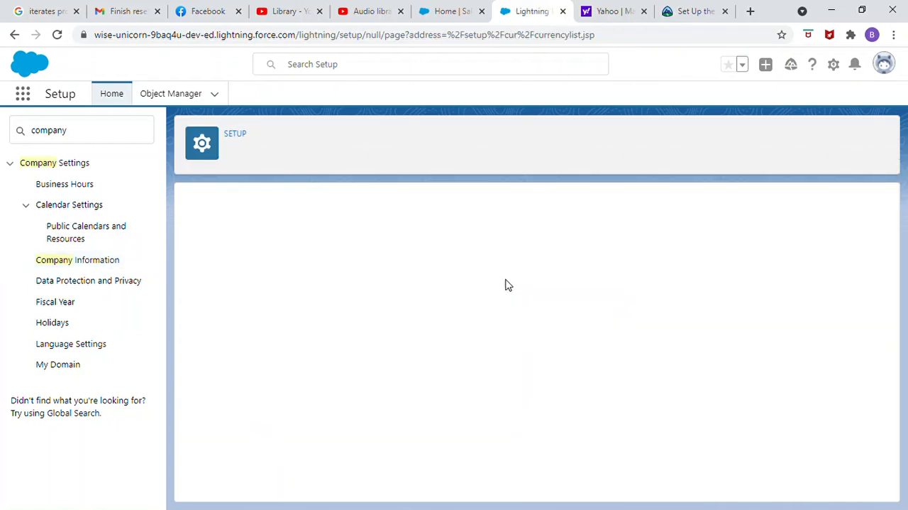
click(77, 258)
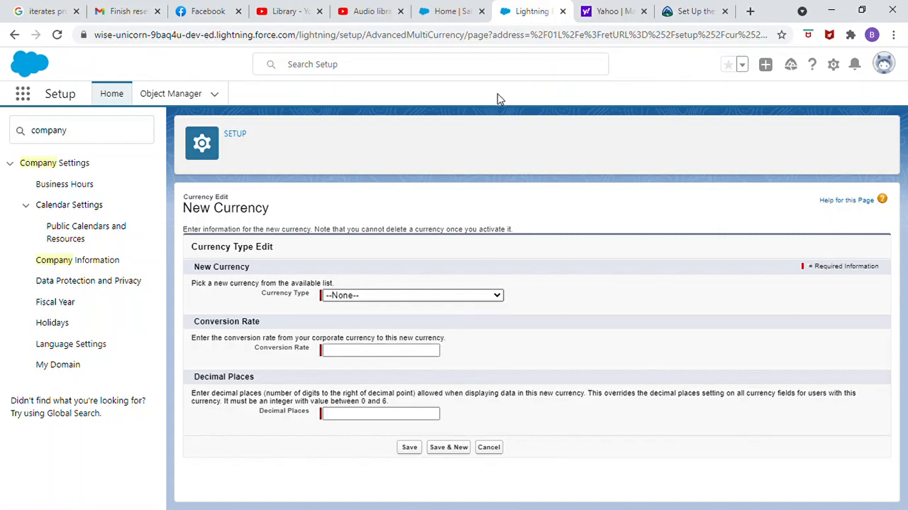
mouse_move(503, 138)
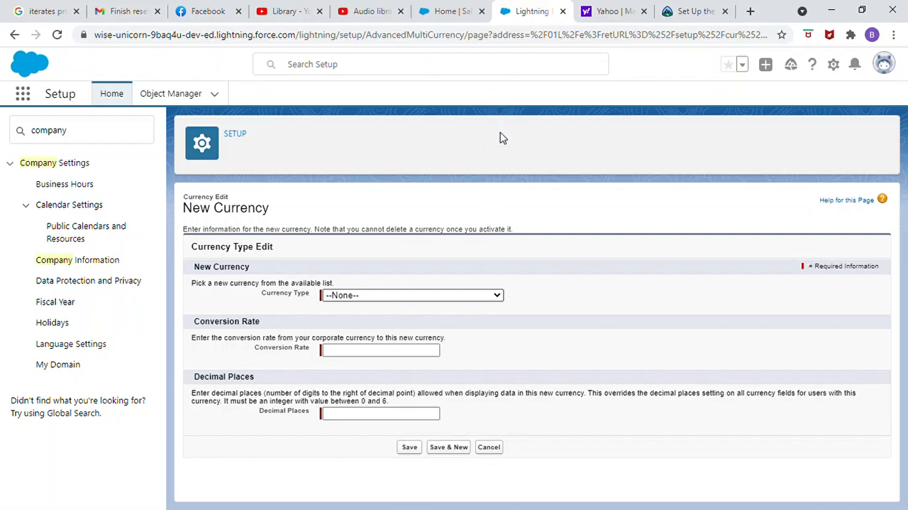
mouse_move(383, 190)
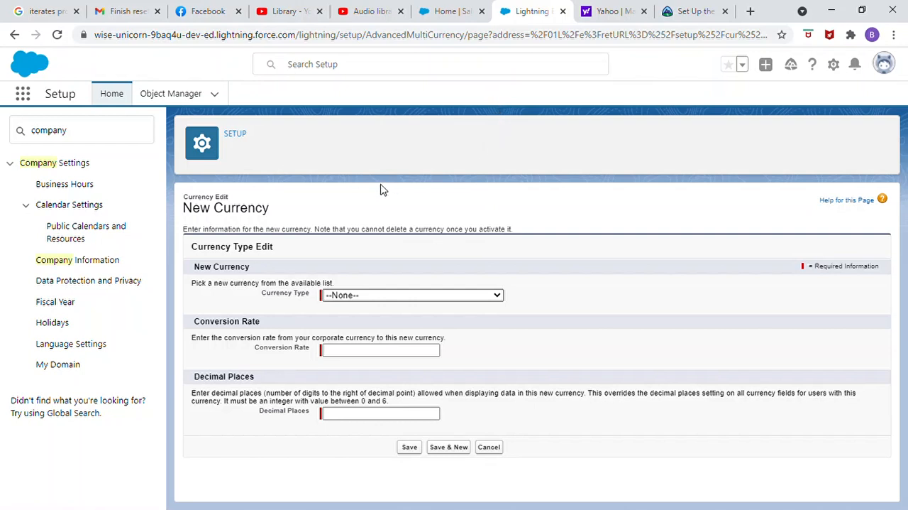
Add EUR - Euro with conversion rate 1.5 and 2 decimal places, and save it
click(411, 295)
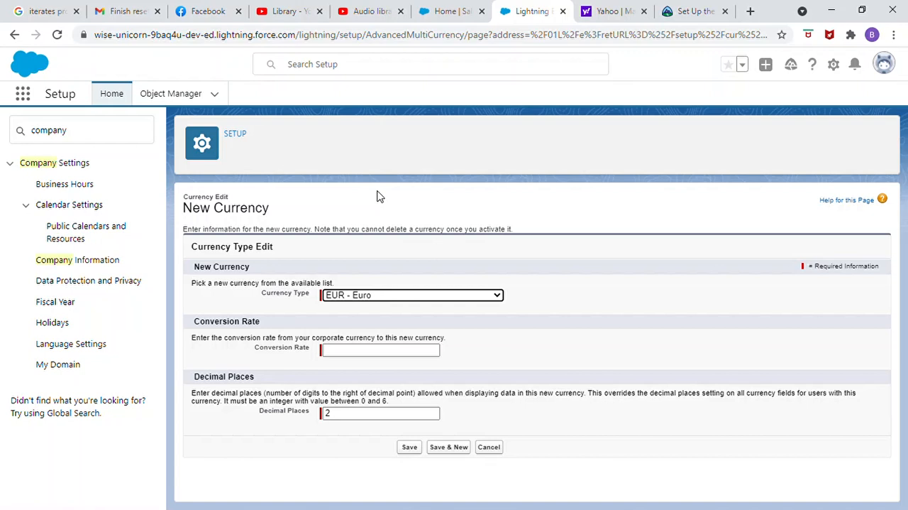
mouse_move(306, 315)
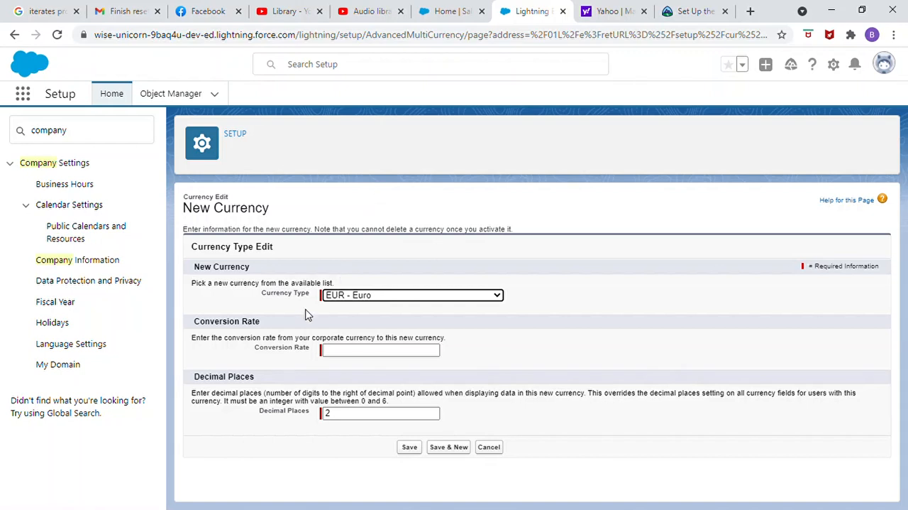
mouse_move(271, 334)
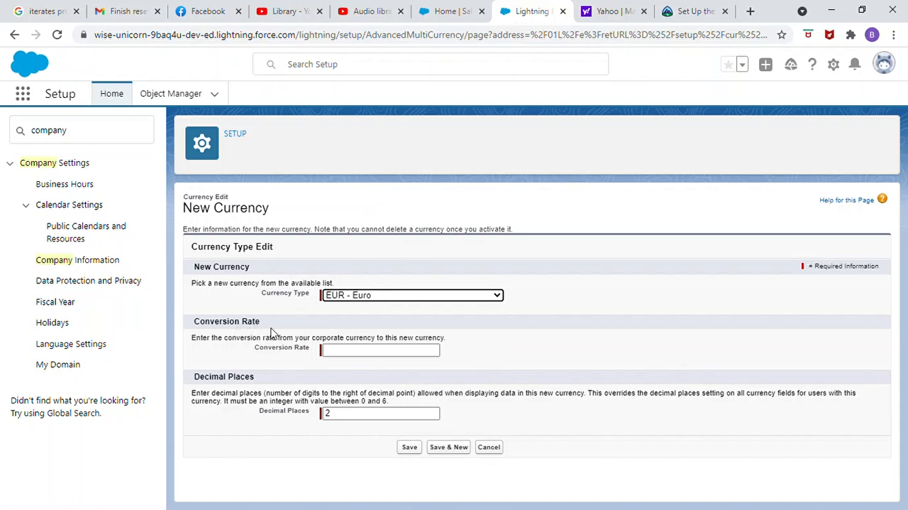
click(380, 350)
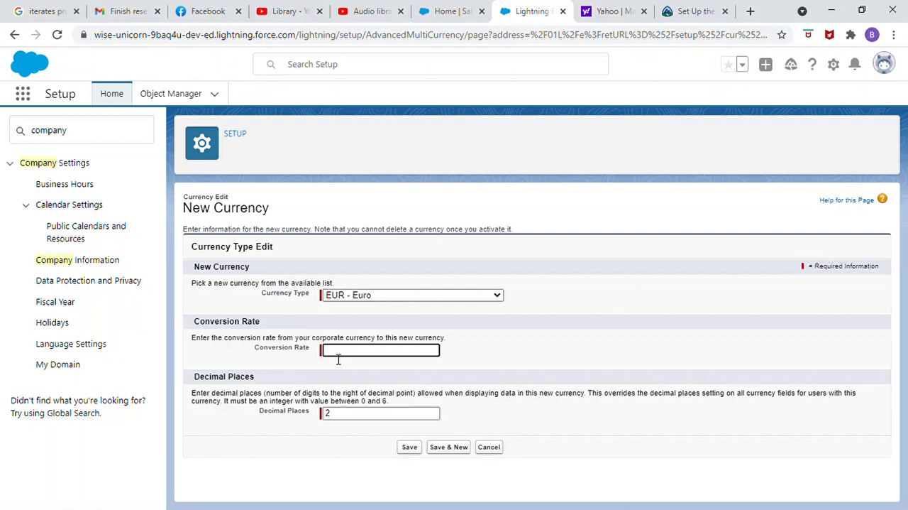
text(1.5)
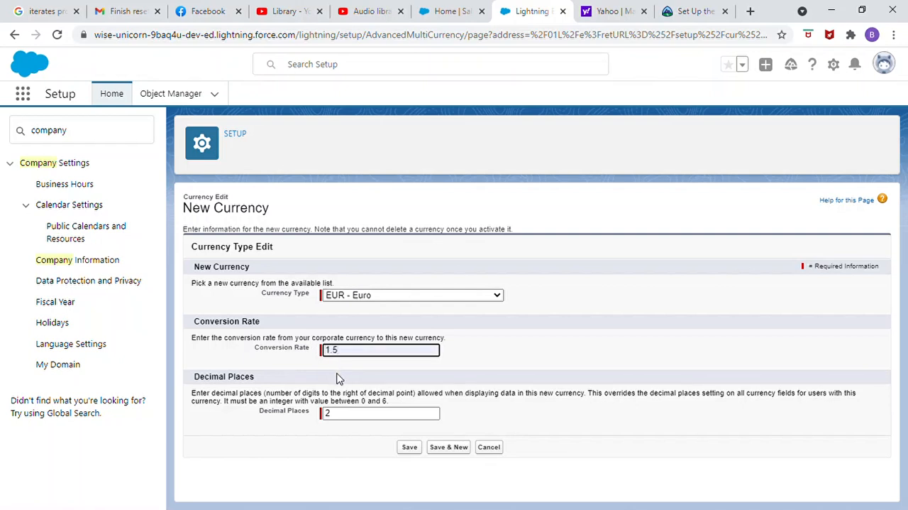
mouse_move(267, 390)
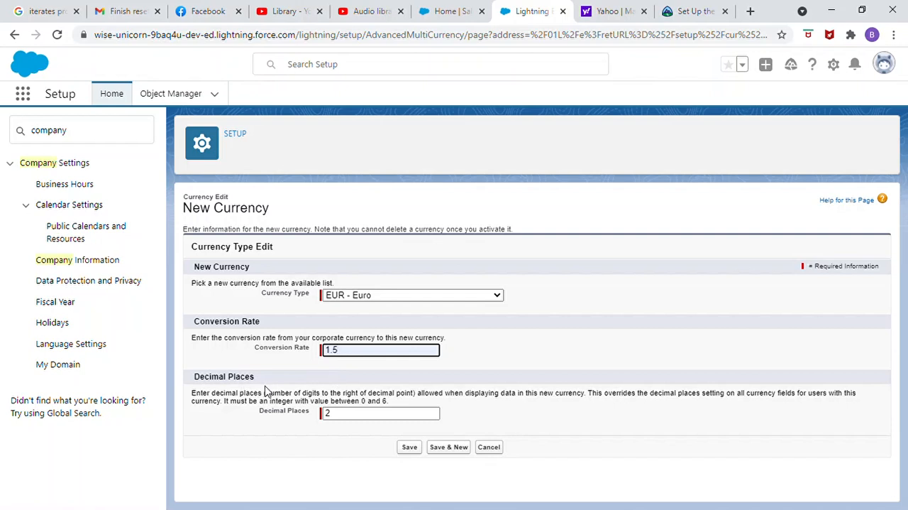
mouse_move(398, 444)
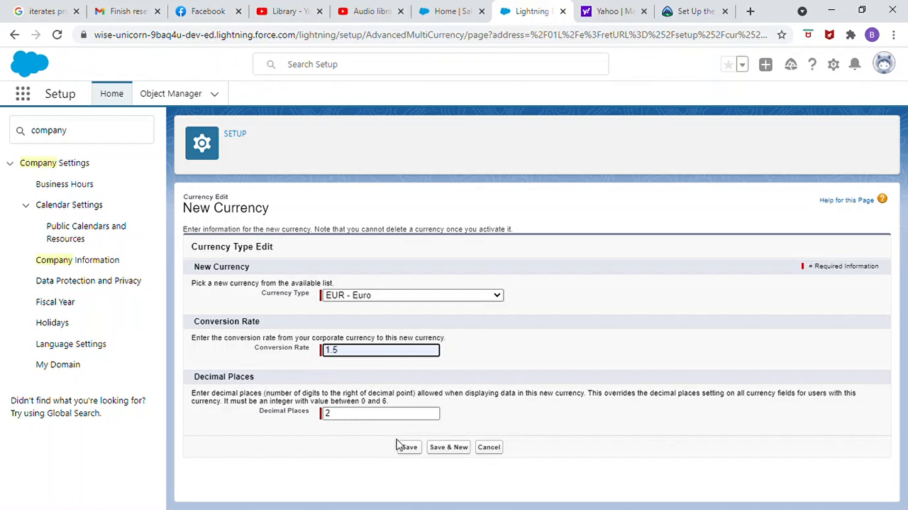
click(406, 446)
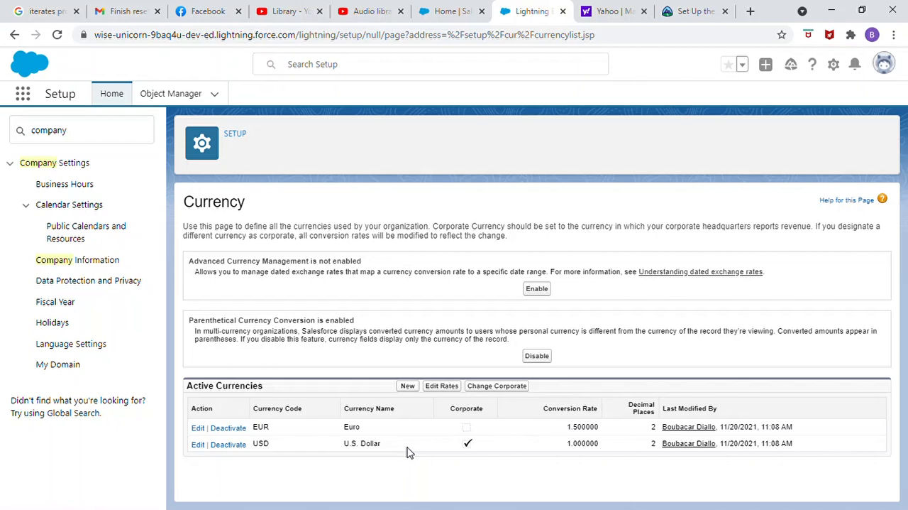
mouse_move(22, 94)
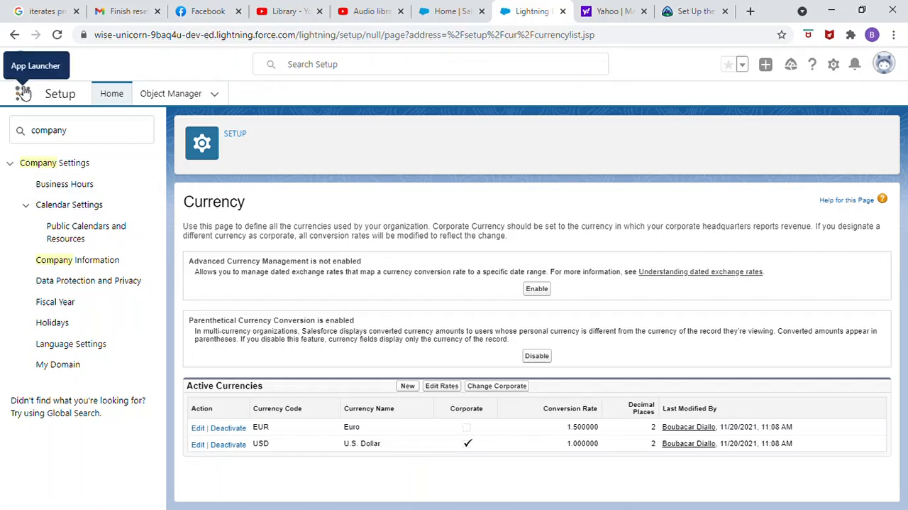
Switch from Setup to the Sales app via the App Launcher
click(23, 94)
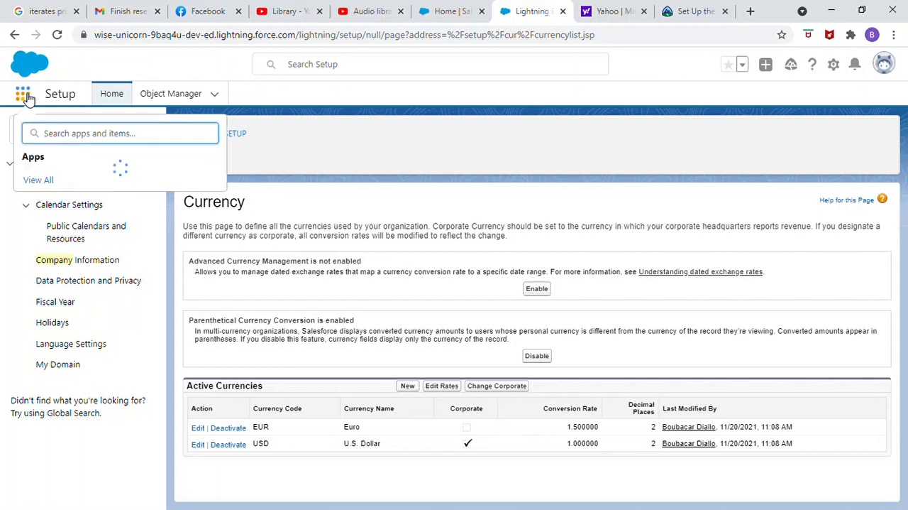
click(23, 94)
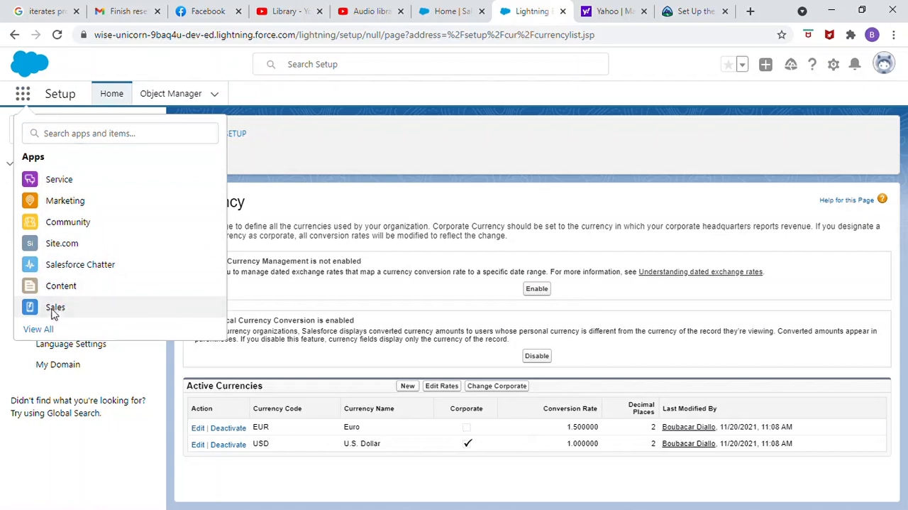
click(55, 307)
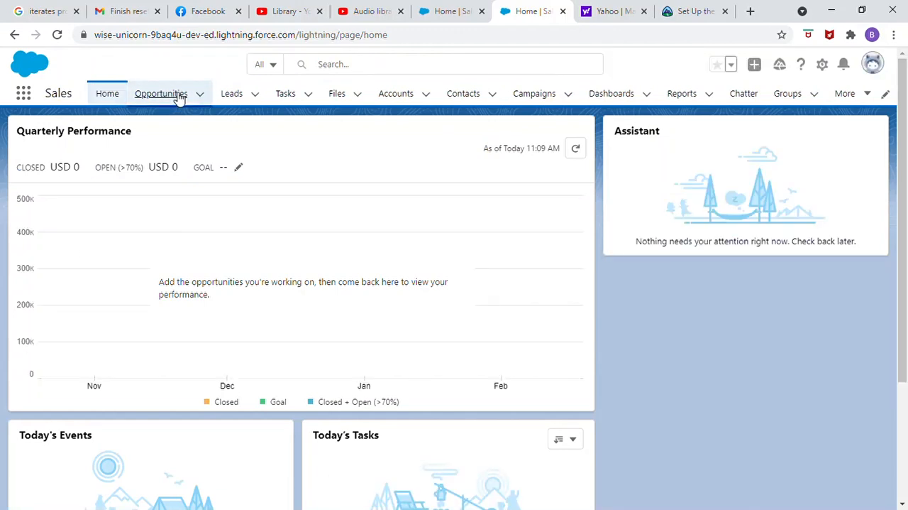
Start a New Opportunity from the Opportunities list
click(162, 94)
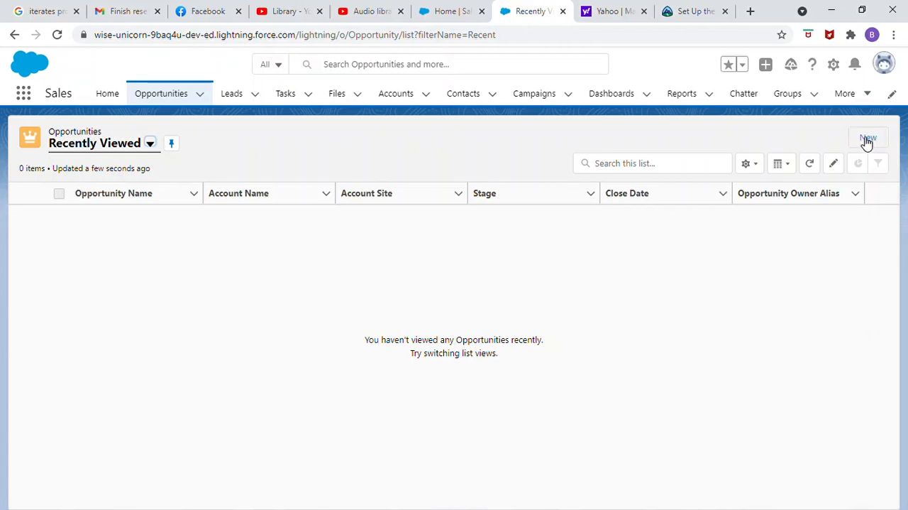
click(868, 137)
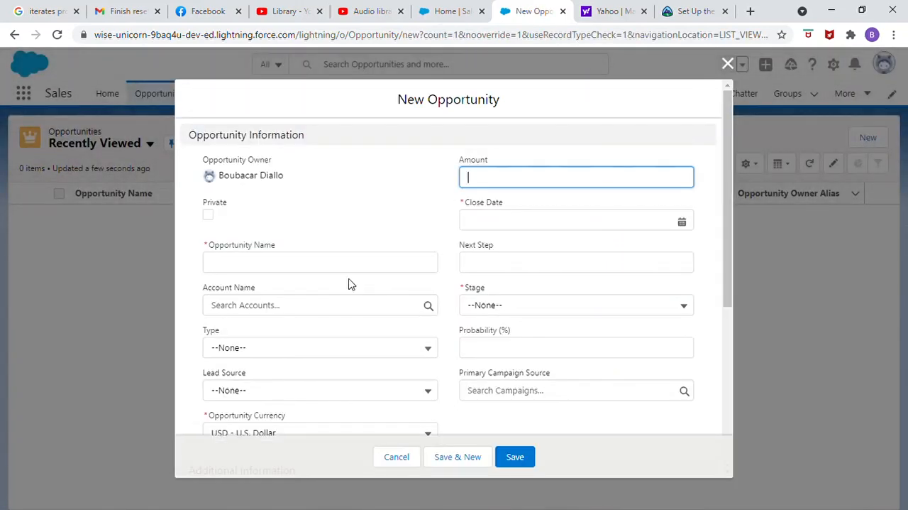
Enter 'Euro Currency rates' as the Opportunity Name
click(321, 261)
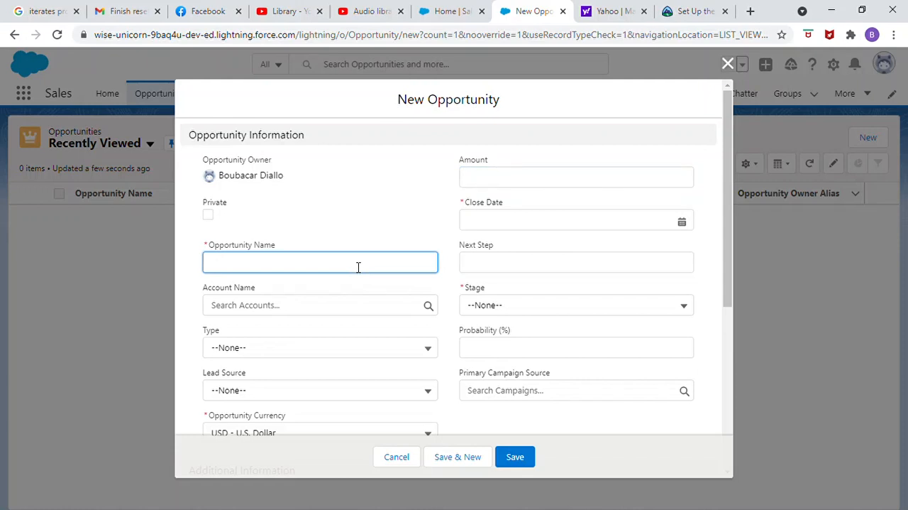
text(Eu)
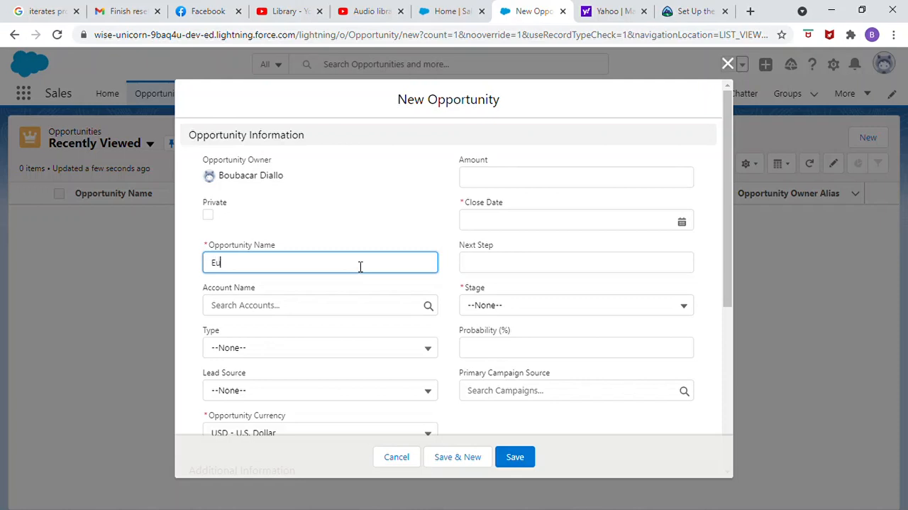
text(ro Currency)
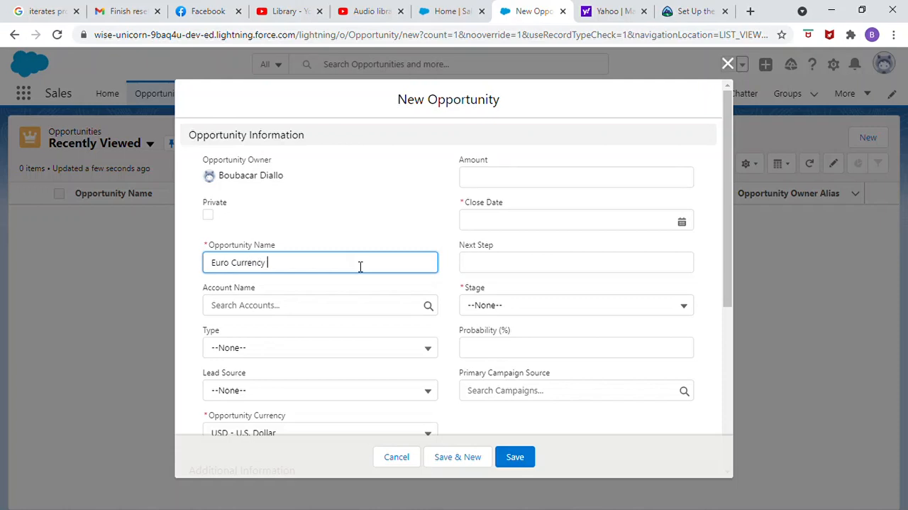
text(rat)
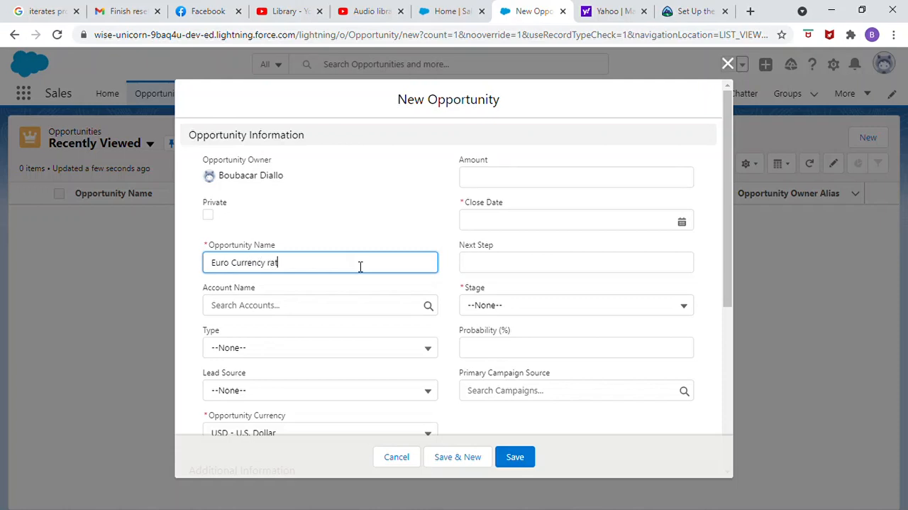
text(e)
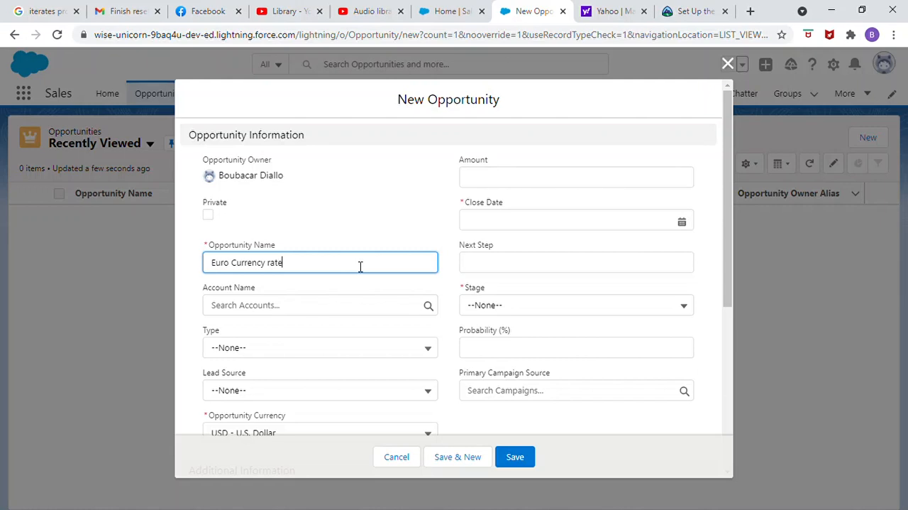
text(s)
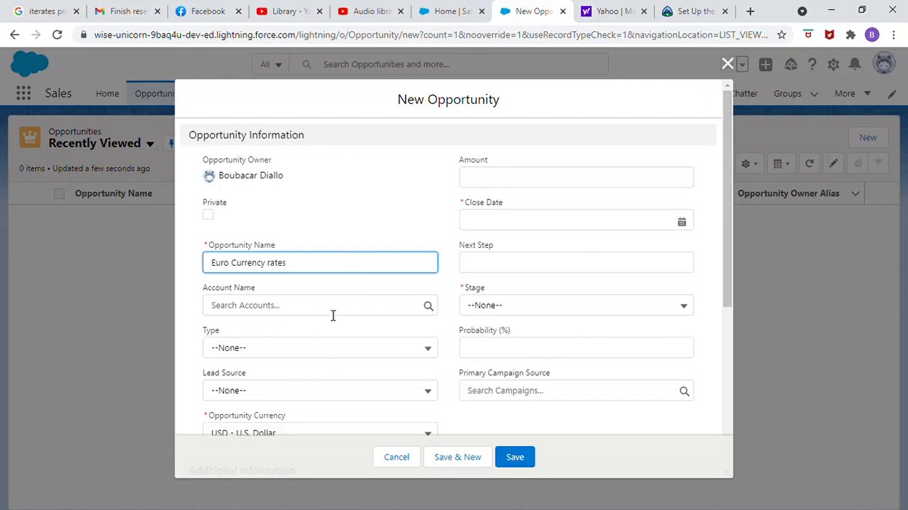
Set the Account Name to United Oil & Gas, UK via the 'unite' lookup
click(319, 304)
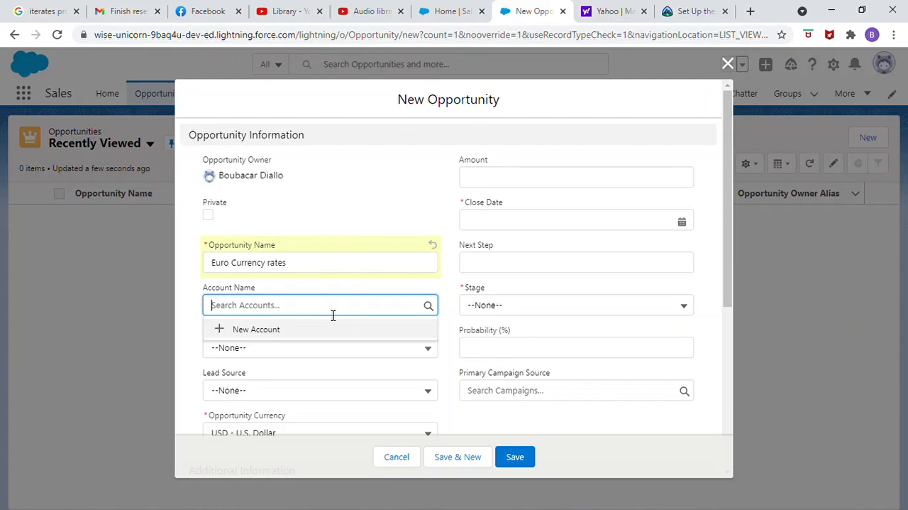
text(u)
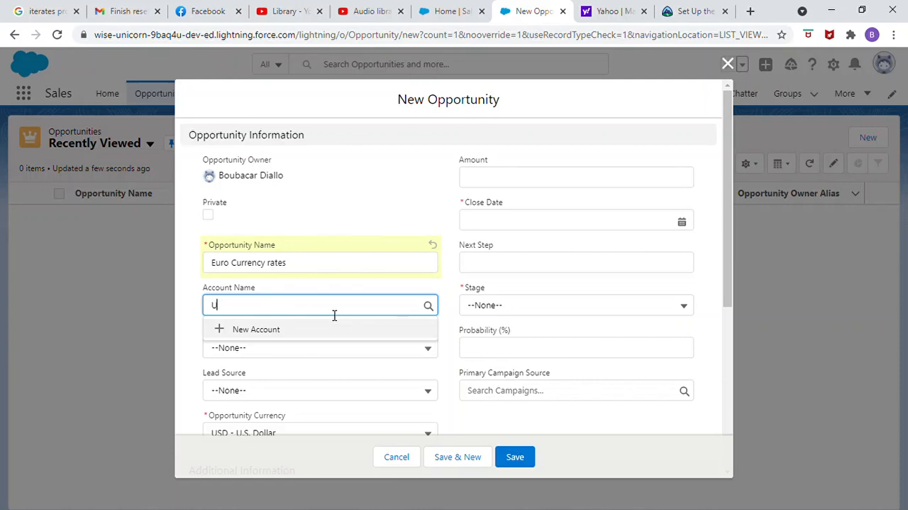
text(nite)
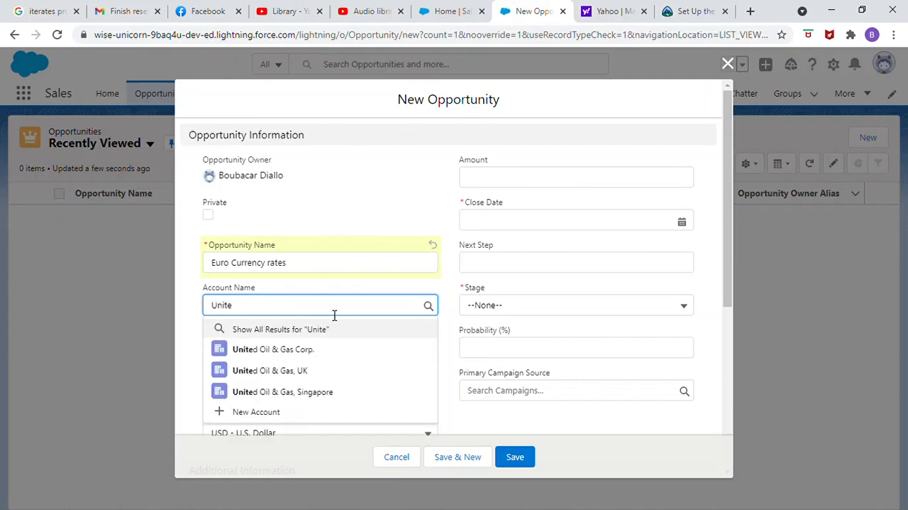
mouse_move(269, 369)
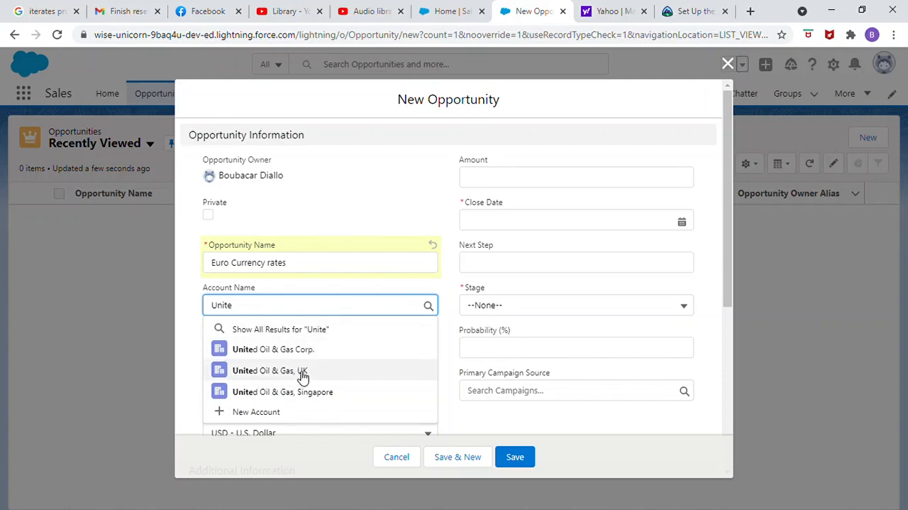
click(269, 369)
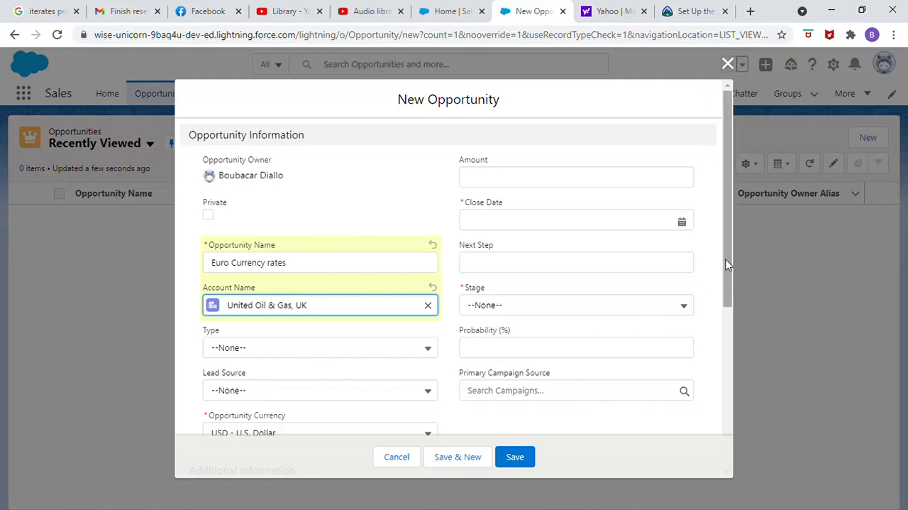
Choose EUR - Euro in the Opportunity Currency picklist for the new opportunity
scroll(down, 3)
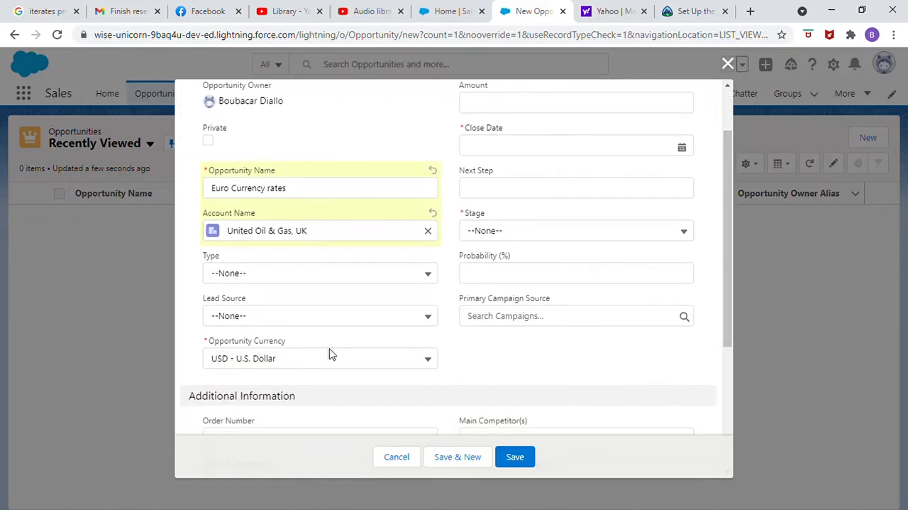
click(319, 358)
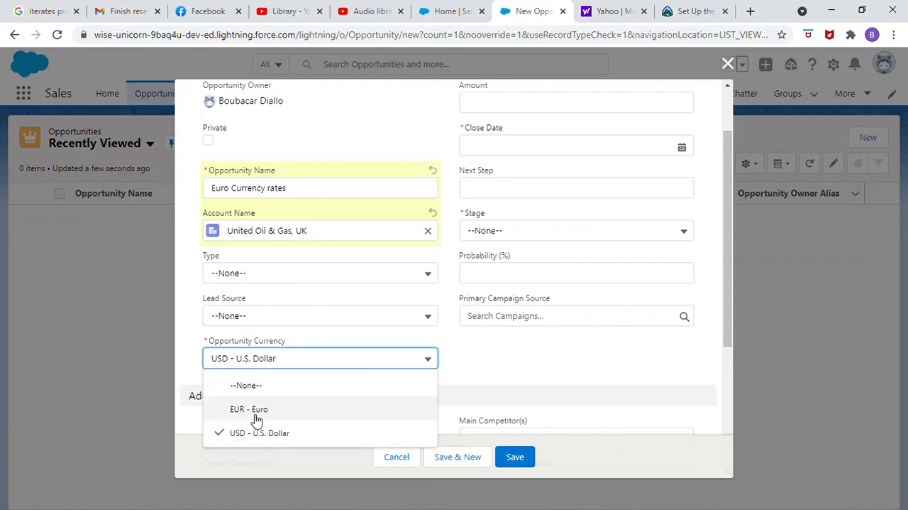
click(250, 409)
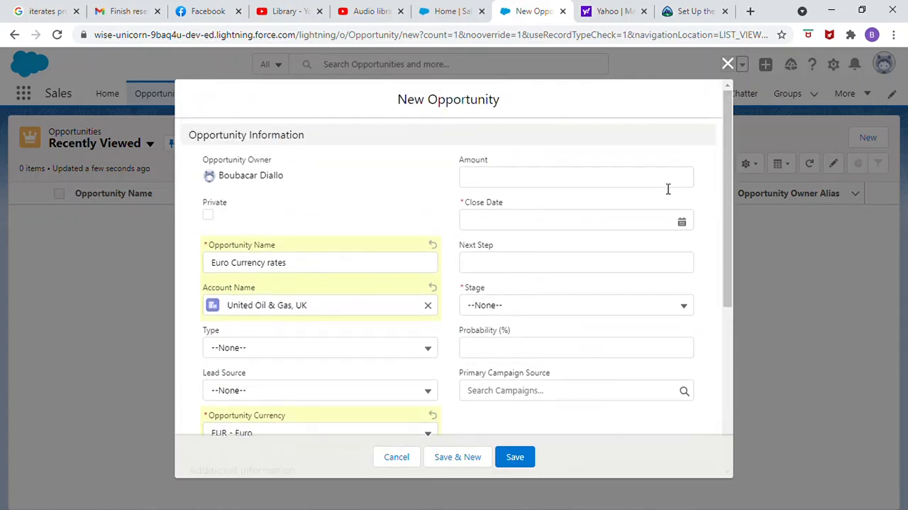
Enter an Amount of 10,000.00 and pick a Close Date of 11/30/2021
click(576, 176)
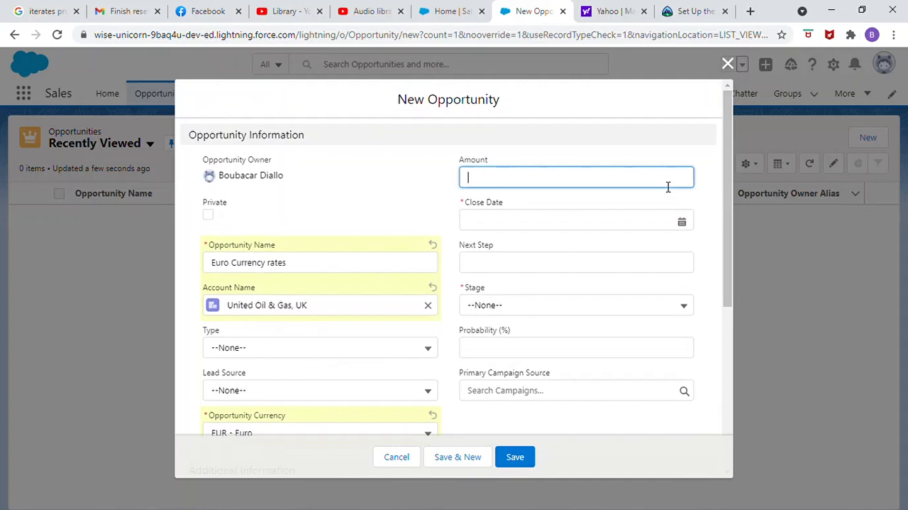
text(10000)
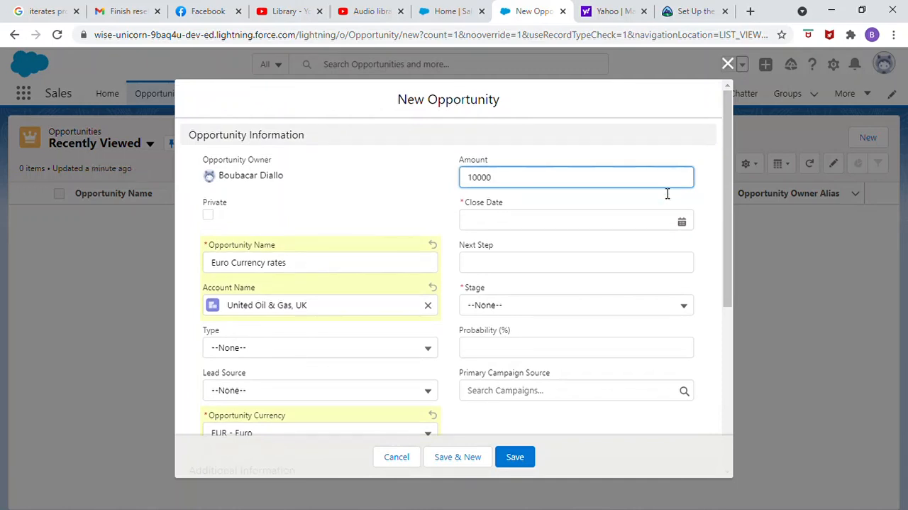
click(575, 220)
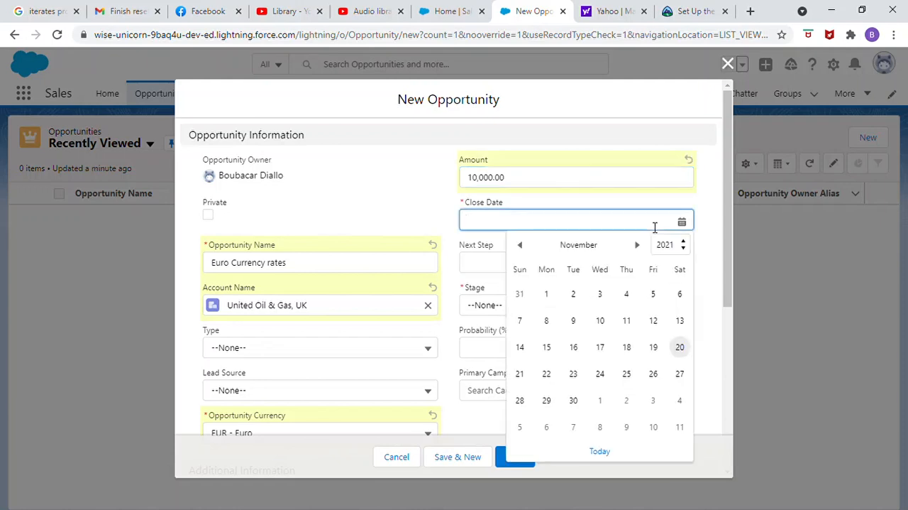
click(573, 400)
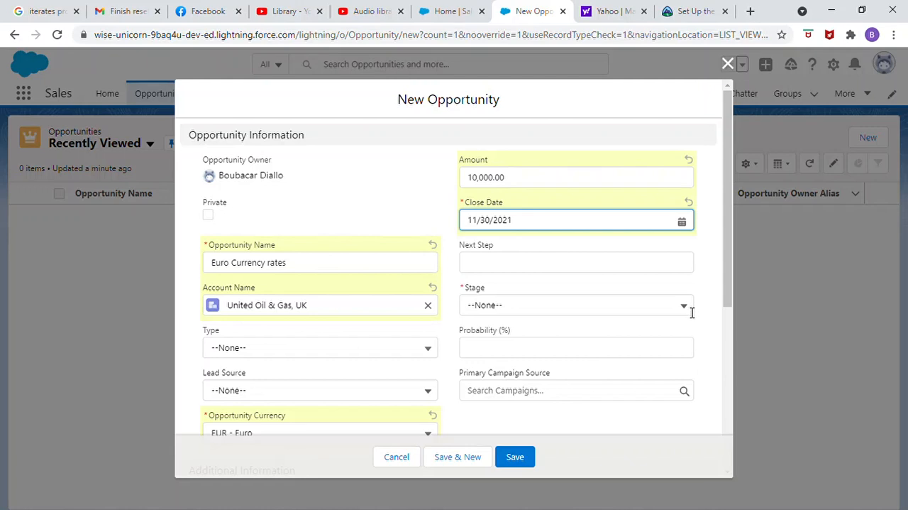
Set the Stage to Closed Won and save the Euro Currency rates opportunity
click(576, 303)
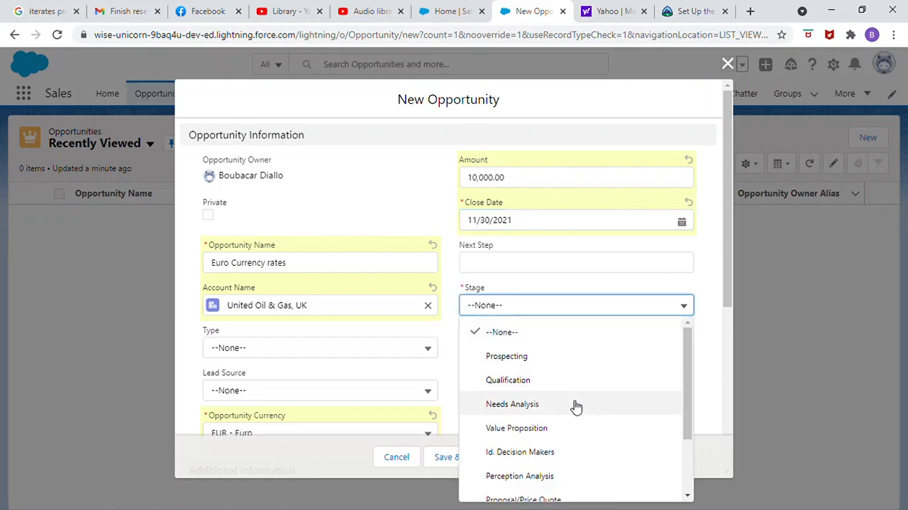
scroll(down, 3)
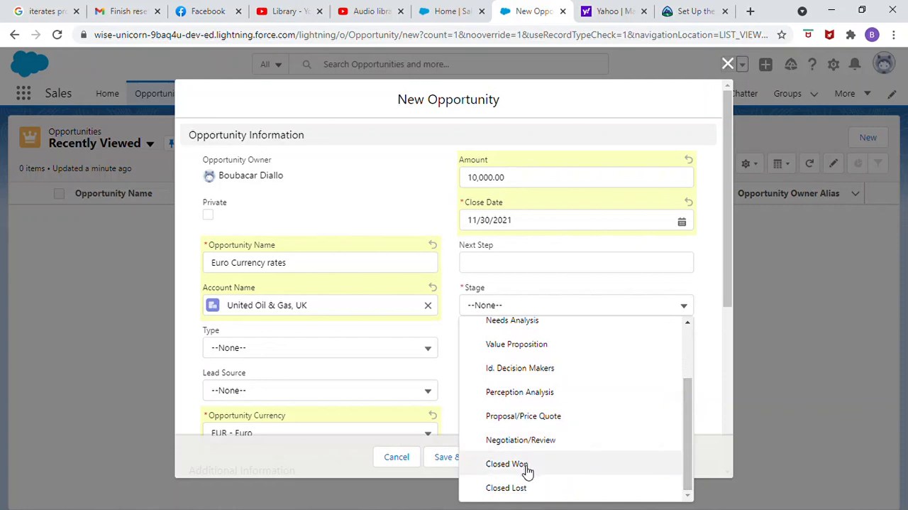
click(507, 463)
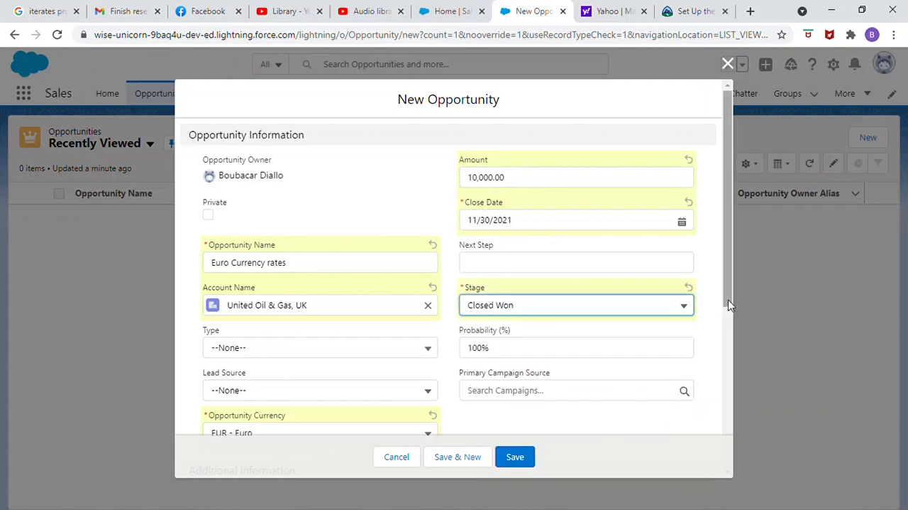
scroll(down, 3)
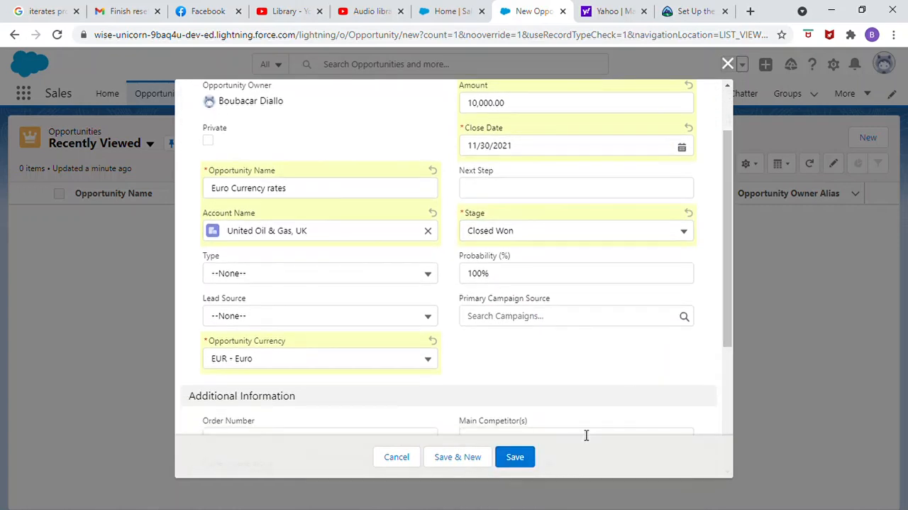
click(514, 457)
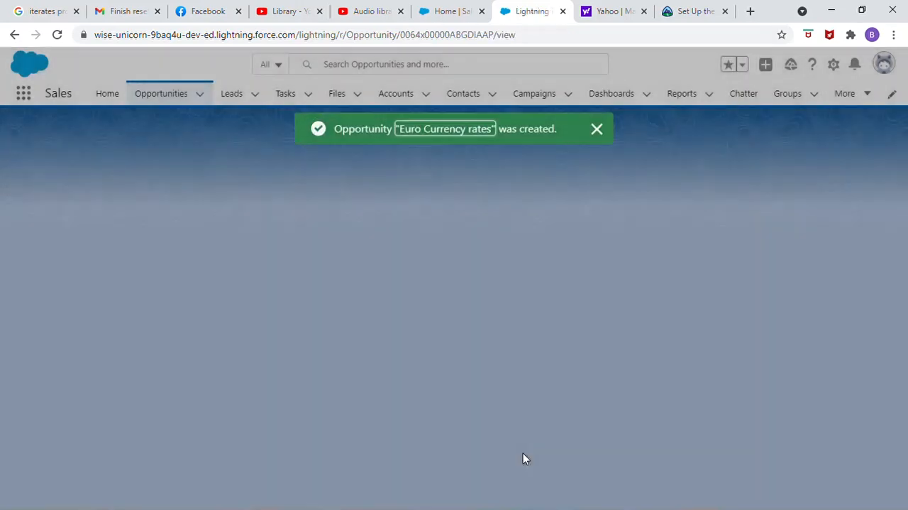